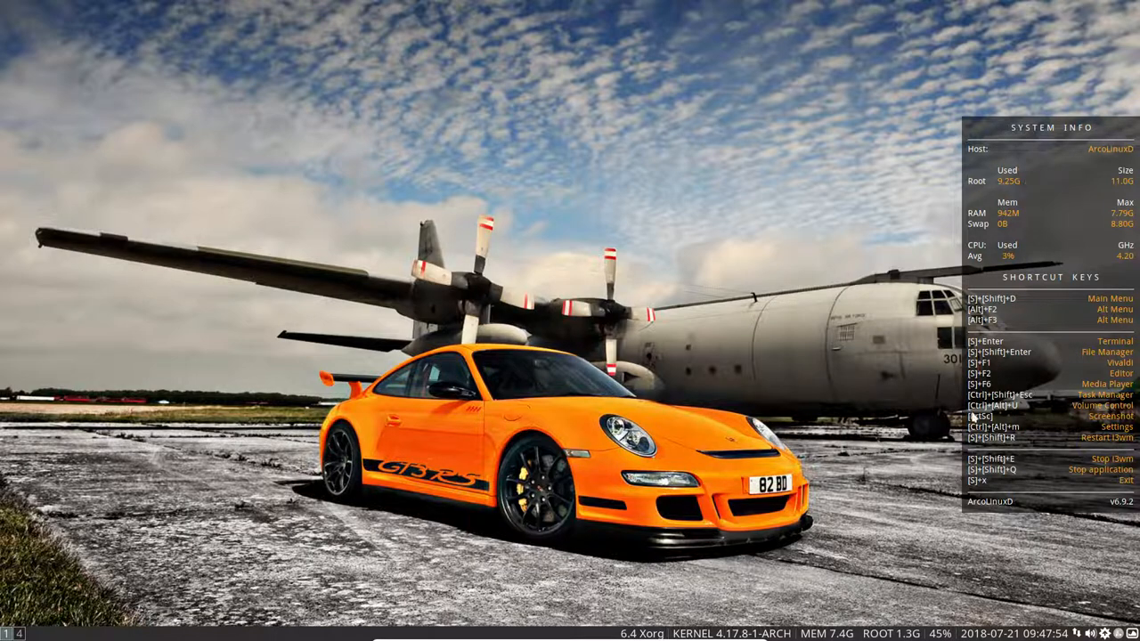
# - Bring up the Alt+F2 run-program prompt that expands into the Application Finder
pyautogui.press('Escape')
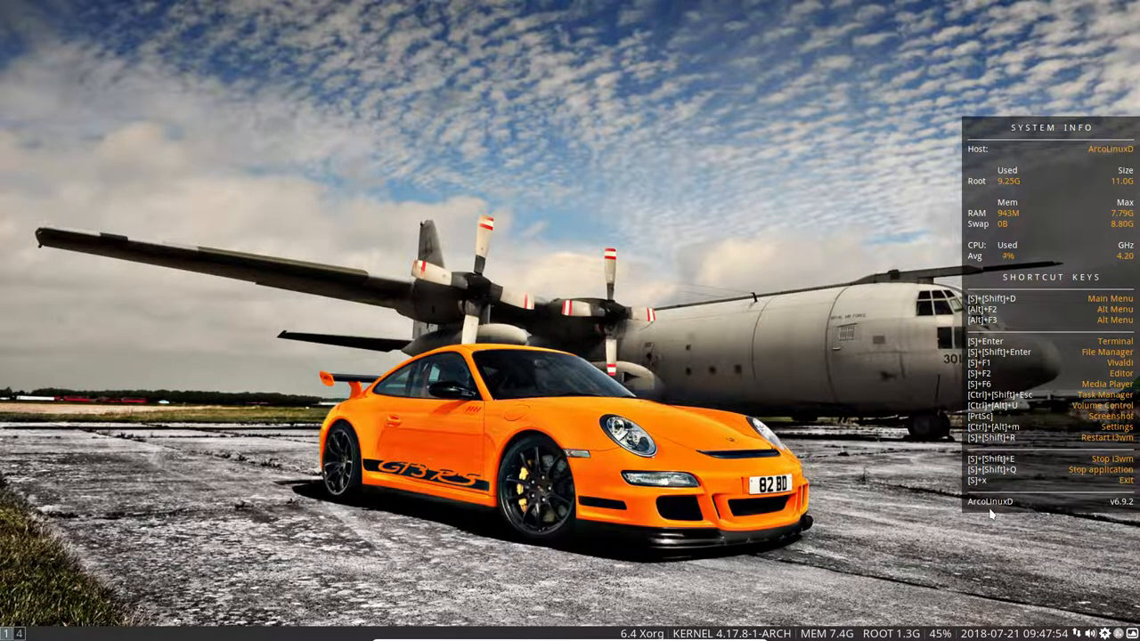
pyautogui.press('Alt+F2')
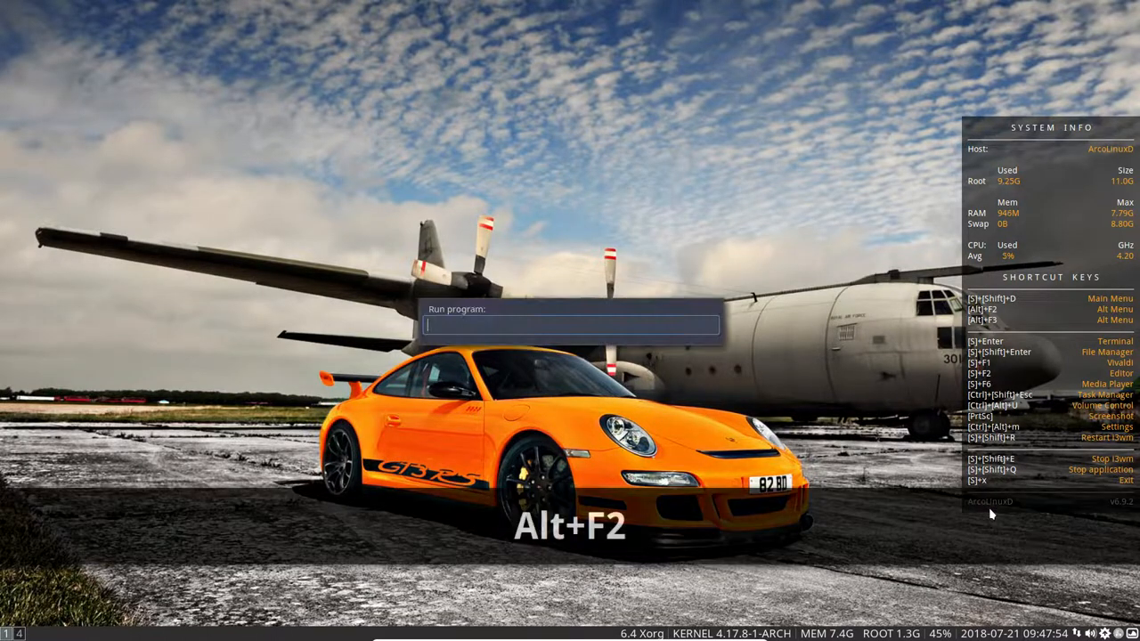
pyautogui.press('Escape')
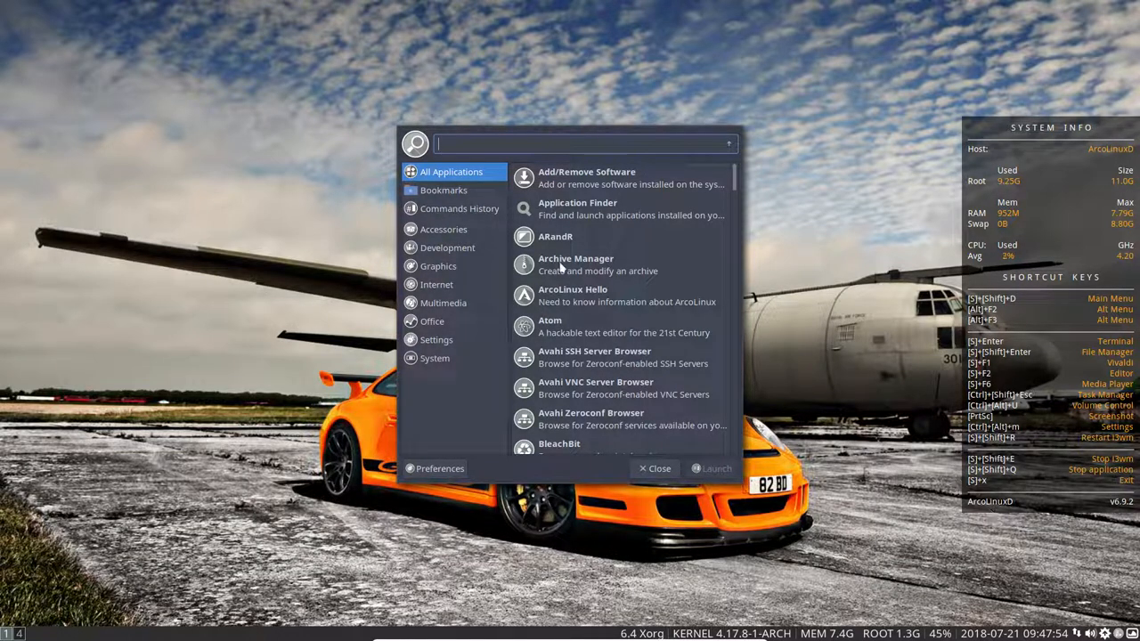
pyautogui.click(435, 358)
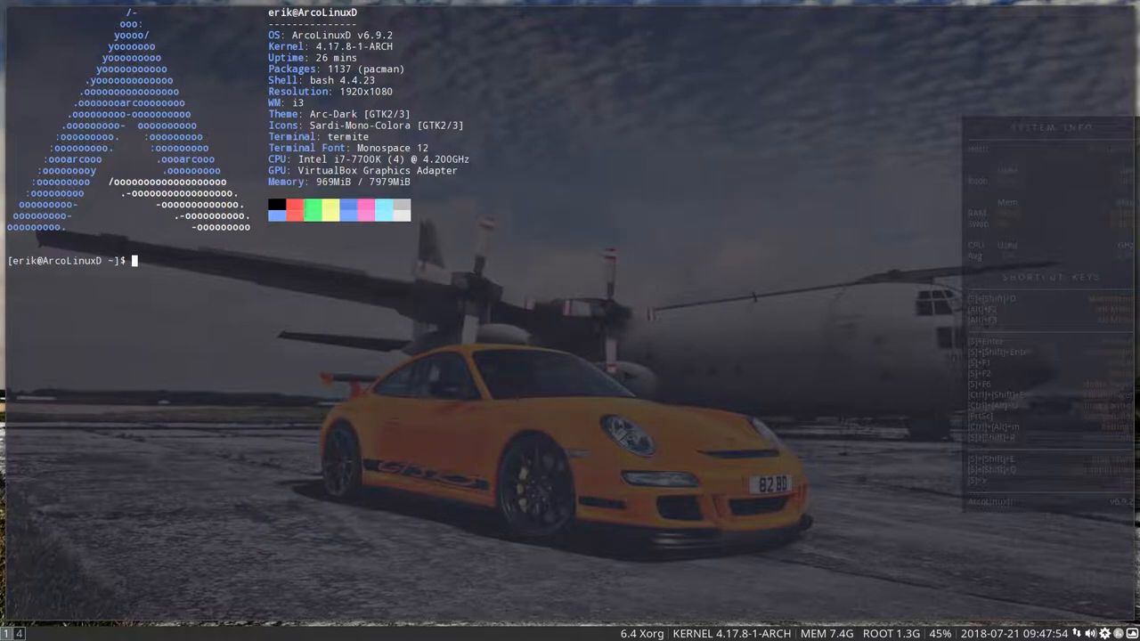
pyautogui.moveTo(524, 329)
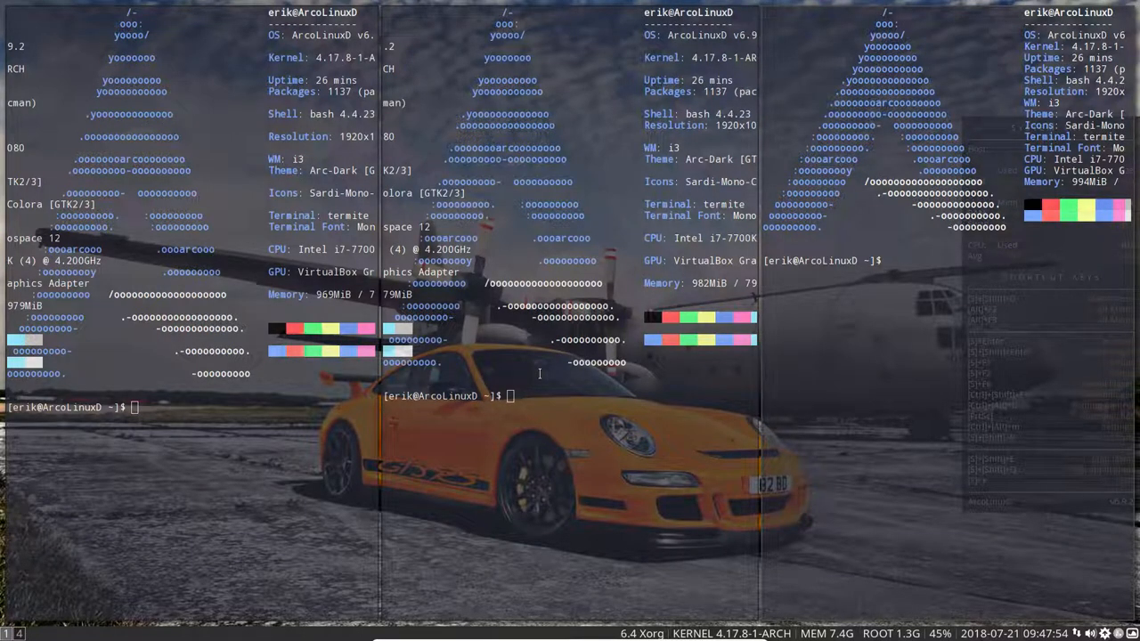
# - Close two of the tiled termite terminals with Super+Shift+Q
pyautogui.press('Super+Shift+q')
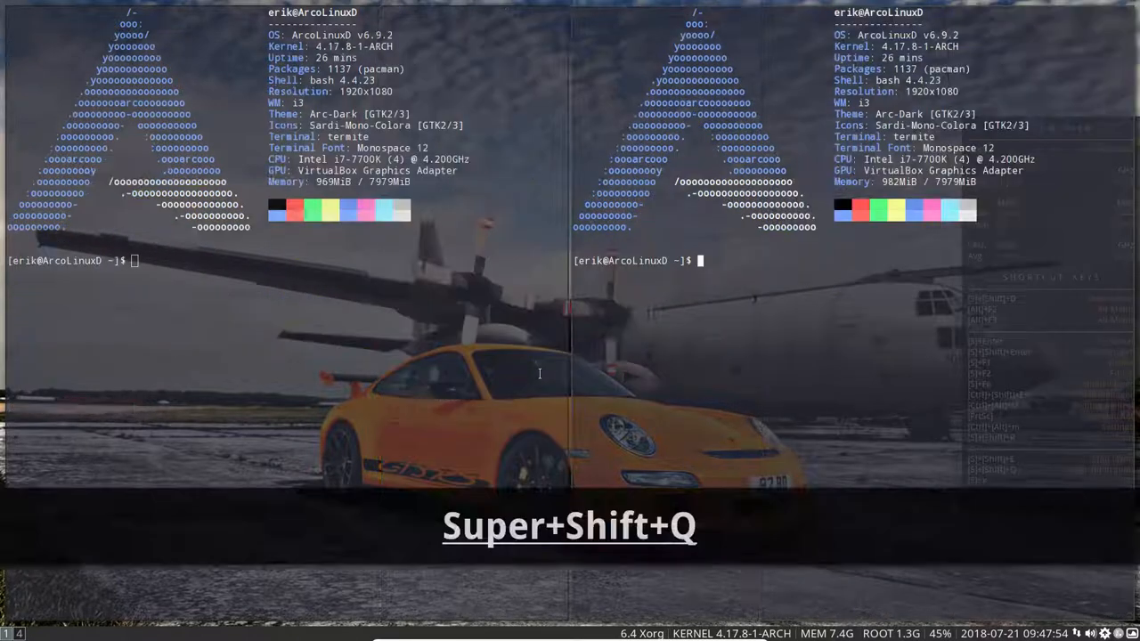
pyautogui.press('Super+Shift+q')
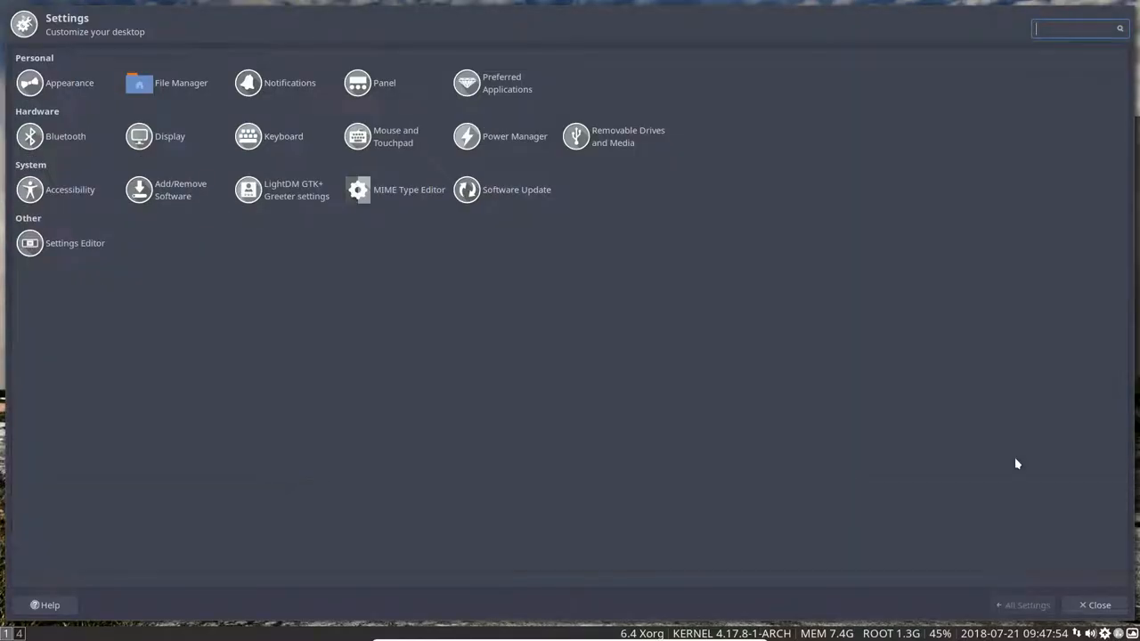
pyautogui.moveTo(488, 342)
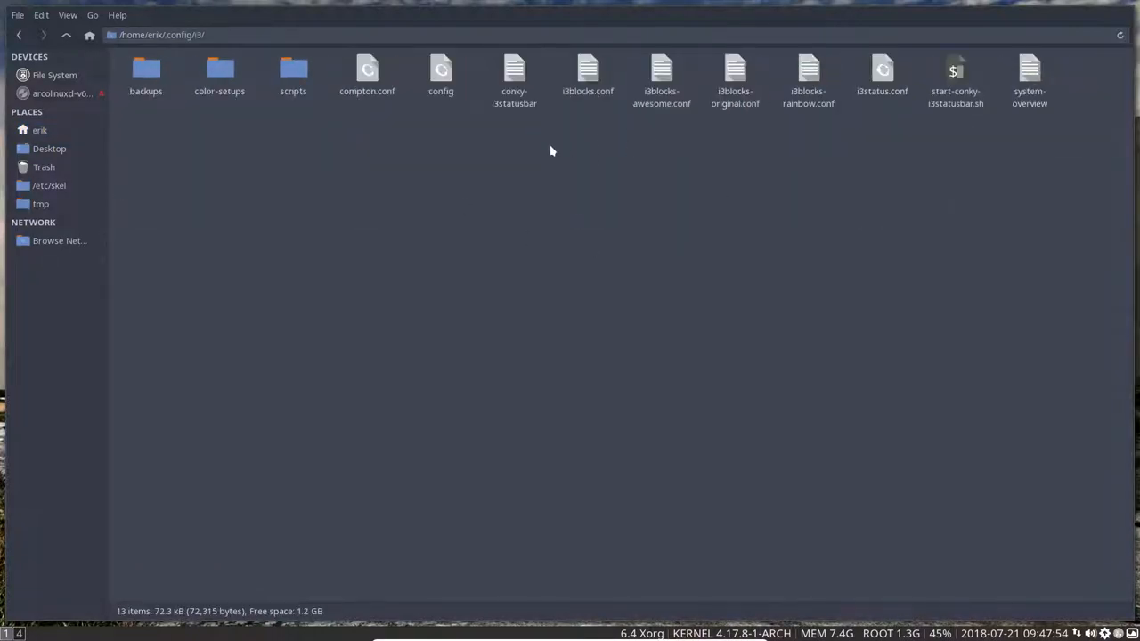
# - Open the 'config' file from Thunar into Sublime Text
pyautogui.doubleClick(442, 74)
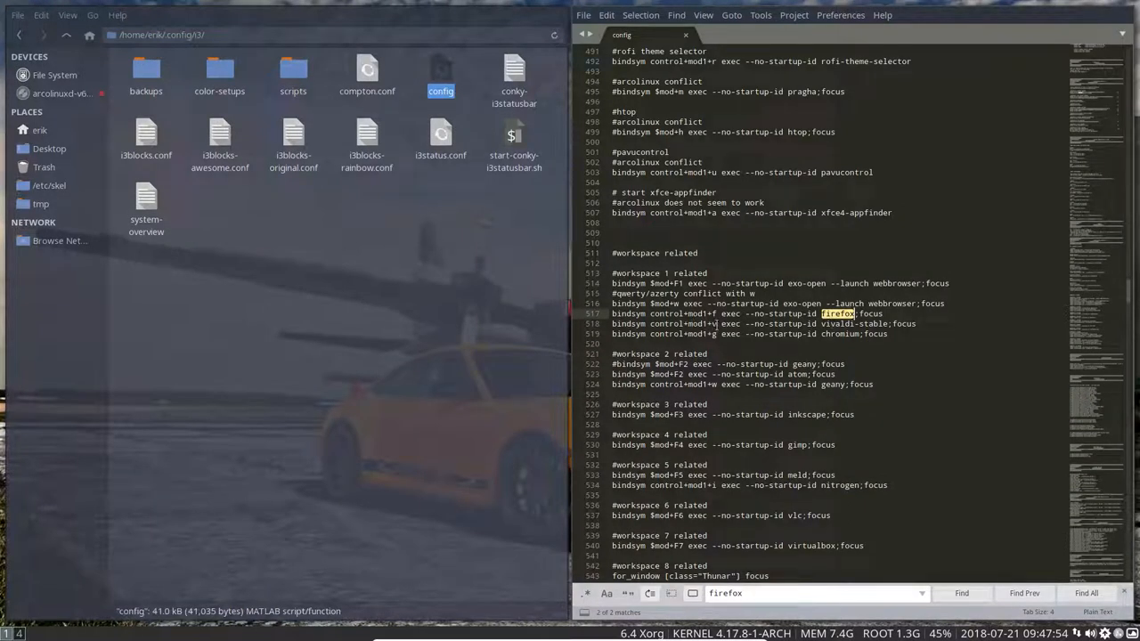
pyautogui.scroll(-3)
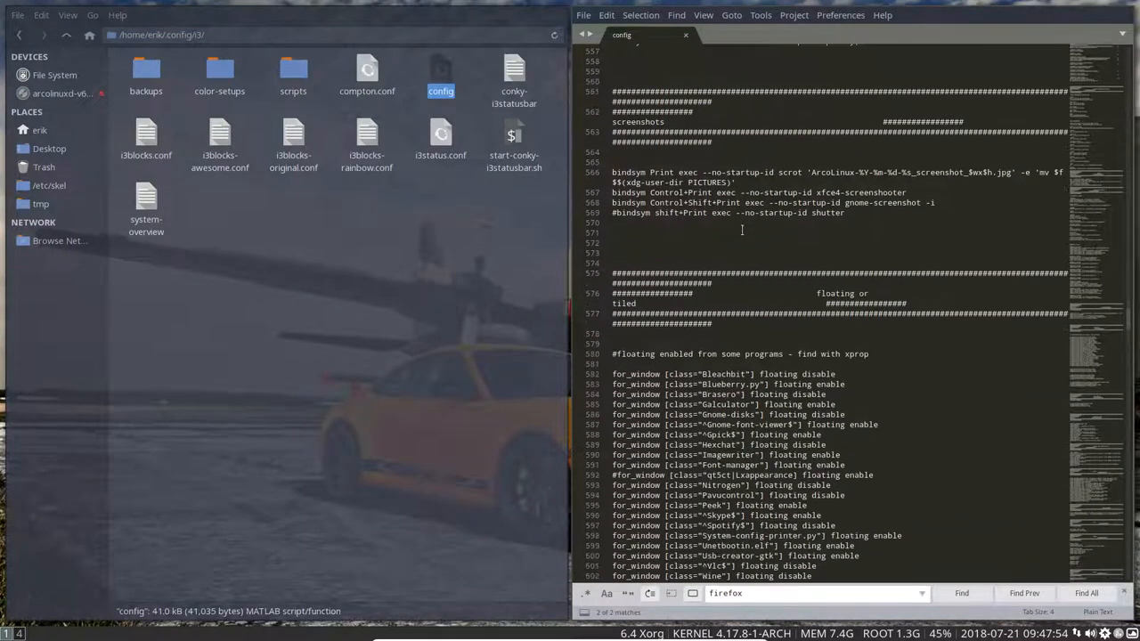
pyautogui.scroll(-3)
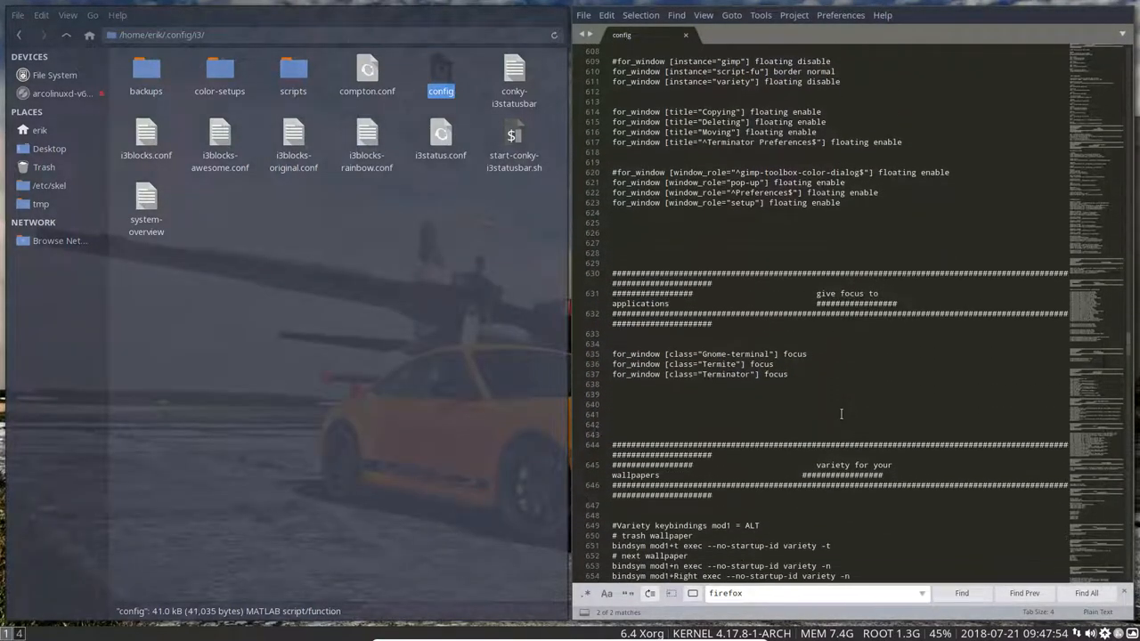
pyautogui.scroll(-3)
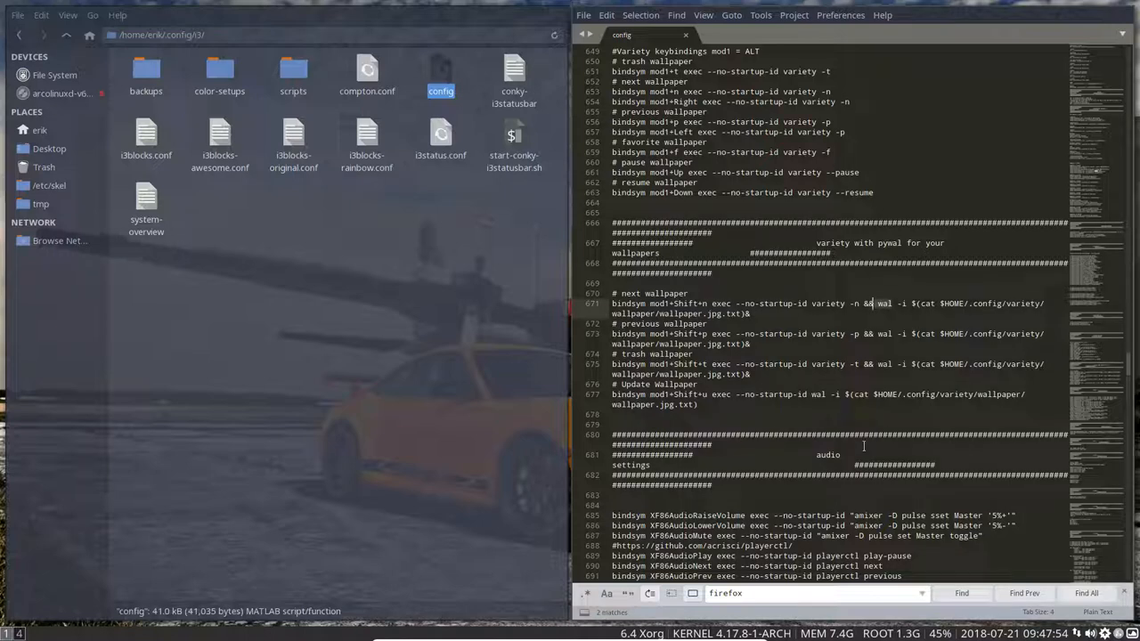
pyautogui.click(408, 338)
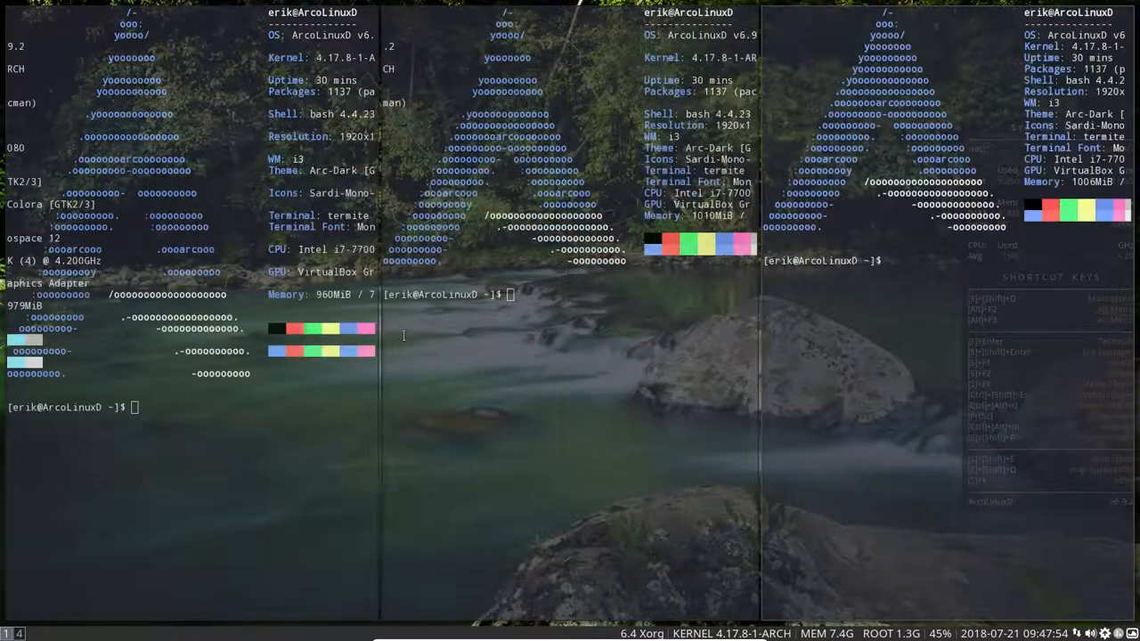
pyautogui.press('Alt+Shift+u')
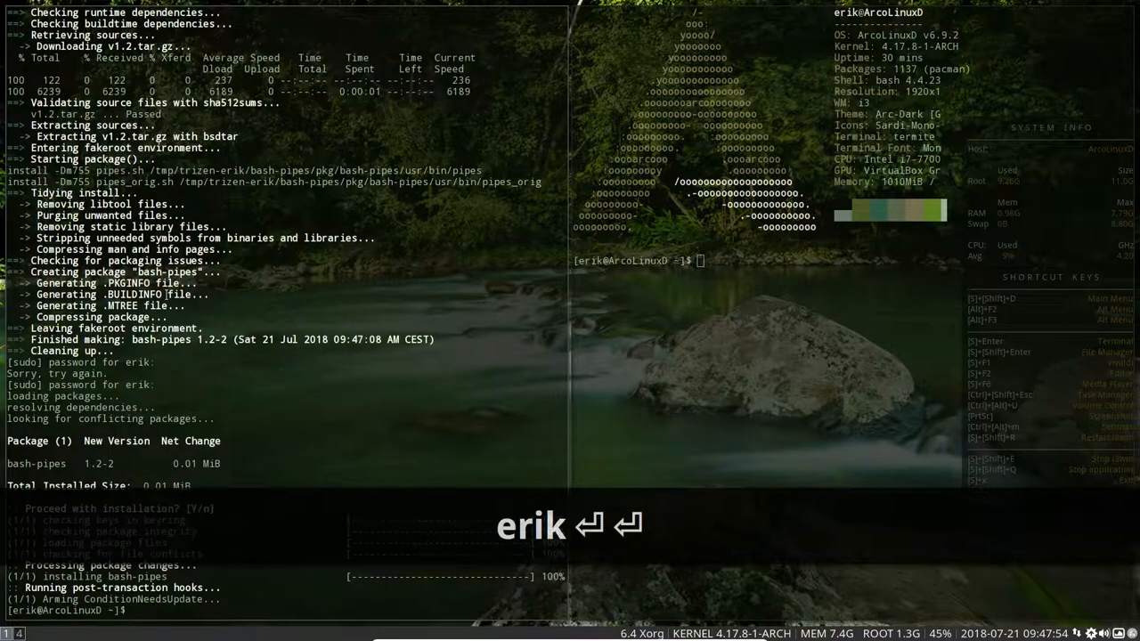
# - Begin entering the 'pipes' command at the shell prompt after the install
pyautogui.write('pi')
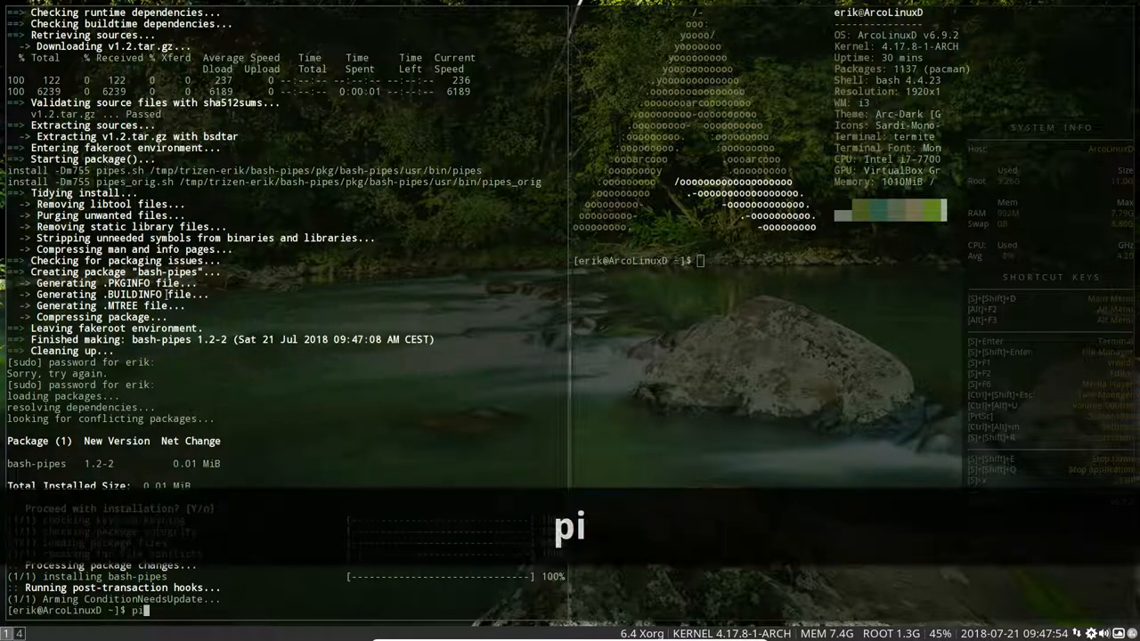